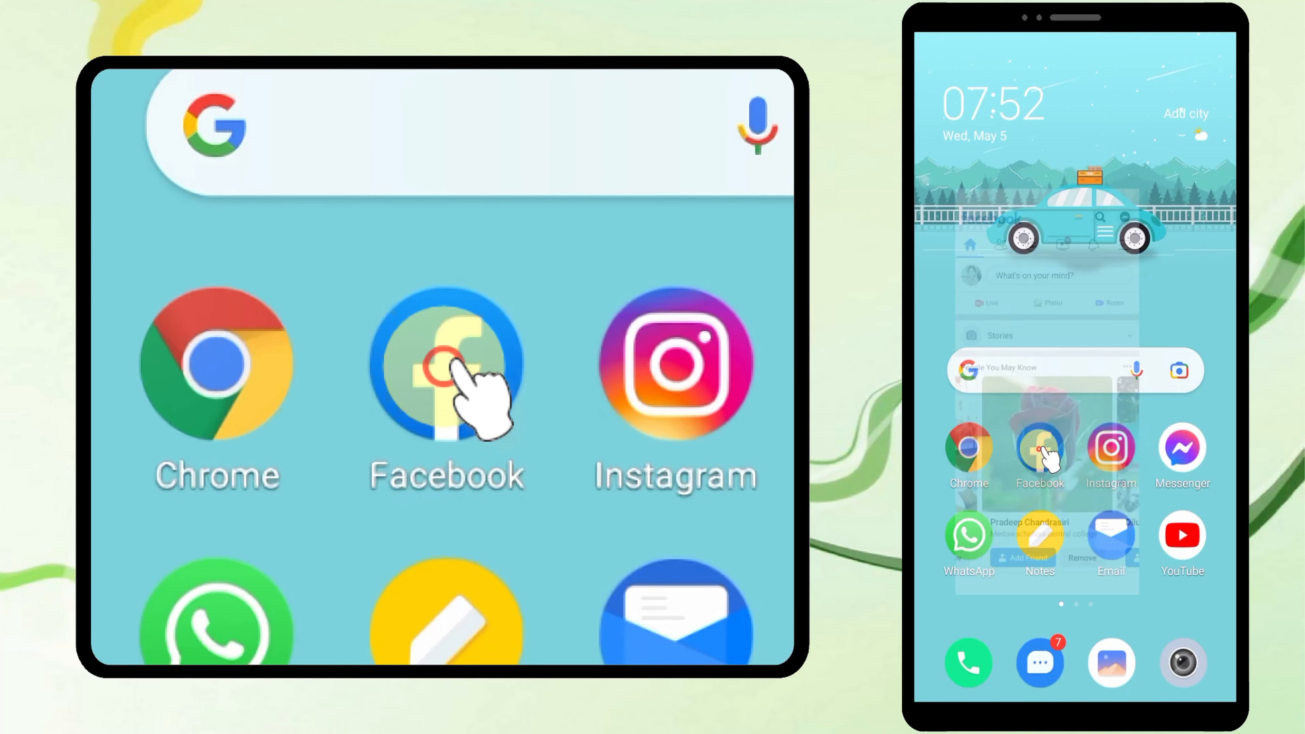
# From the Facebook app's Menu, go into Settings and reach Activity Log under Your Facebook Information
pyautogui.click(448, 365)
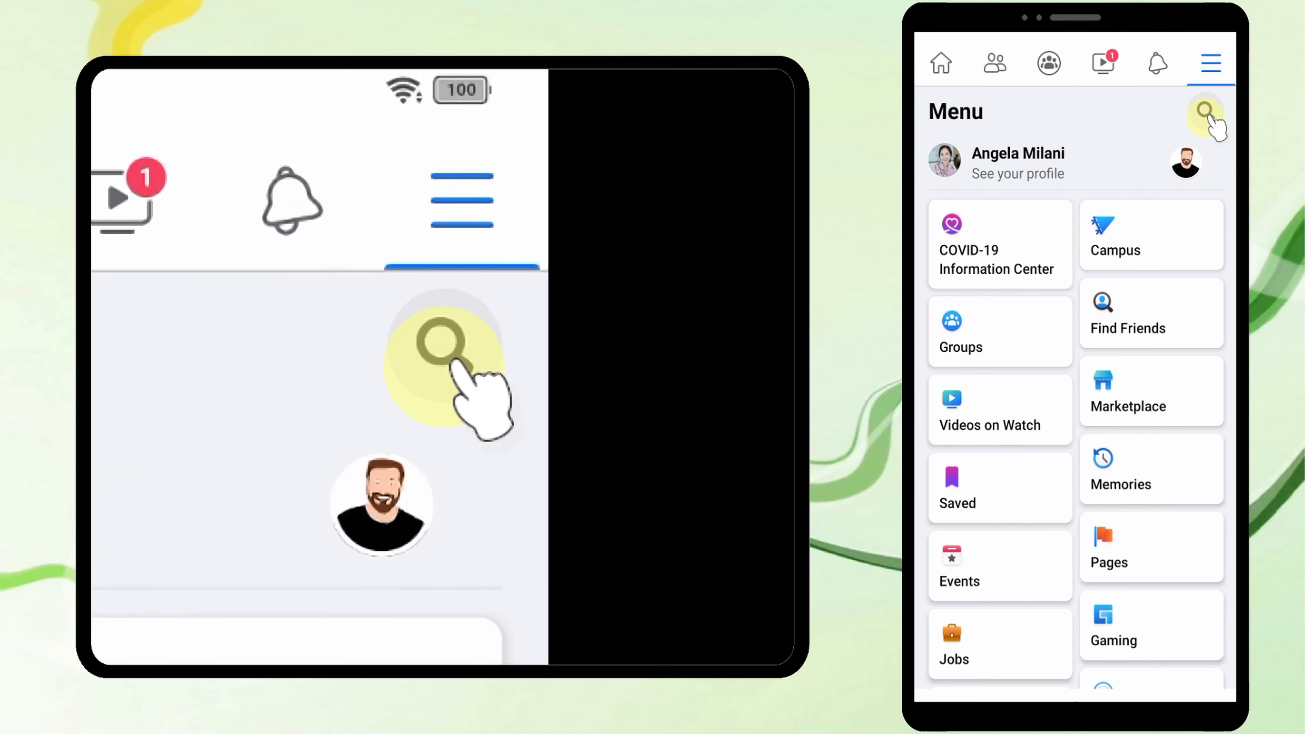
pyautogui.scroll(-3)
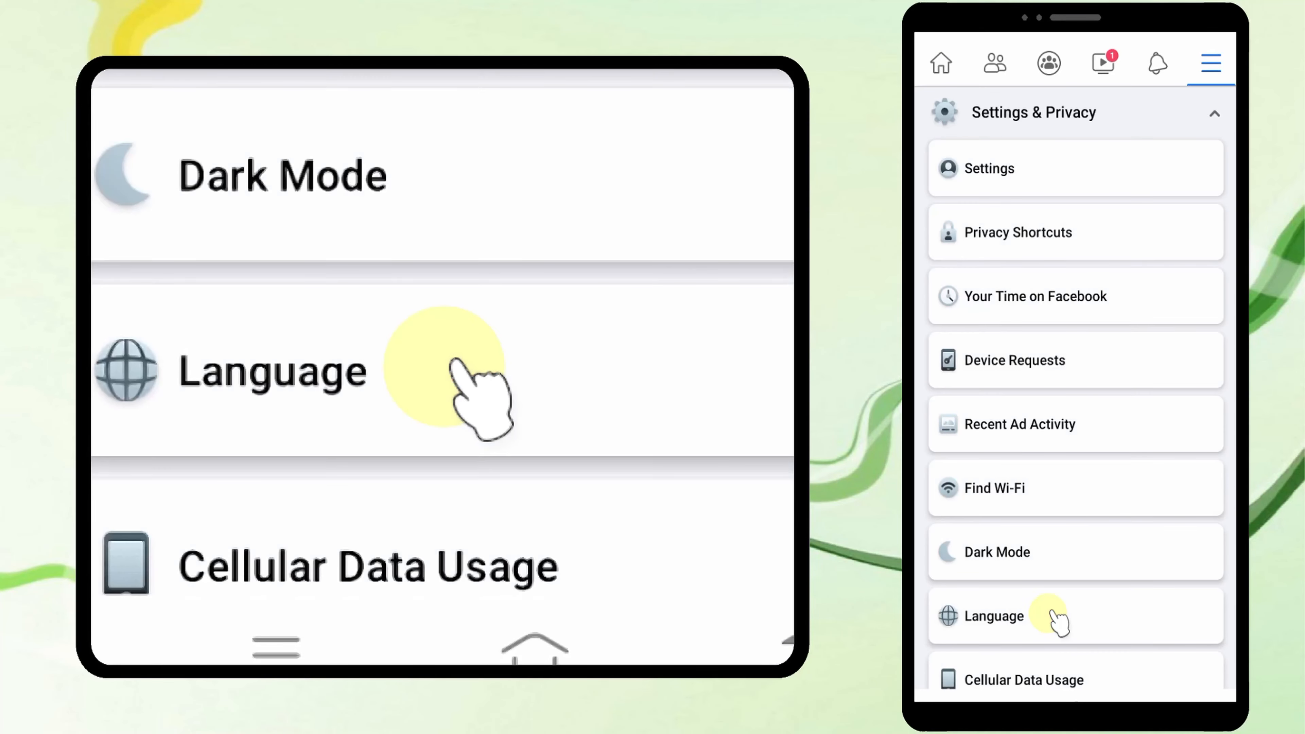
pyautogui.click(990, 168)
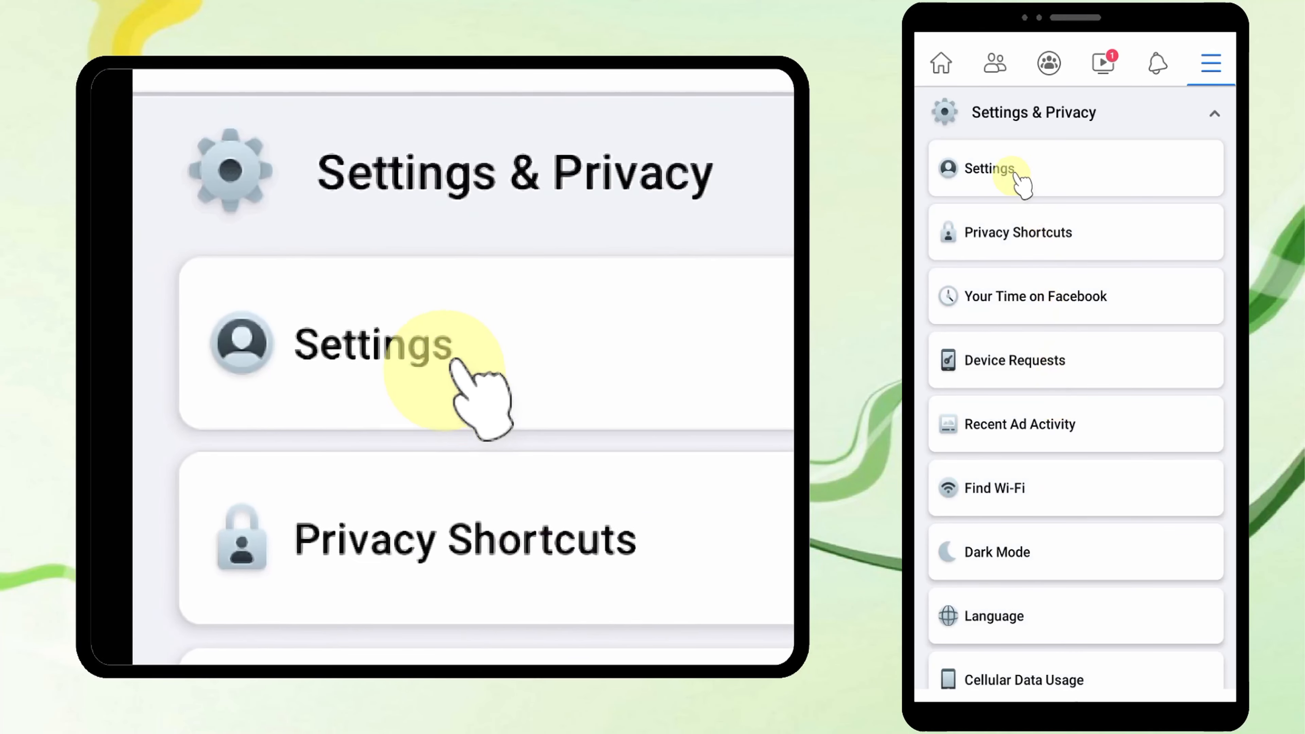
pyautogui.click(989, 168)
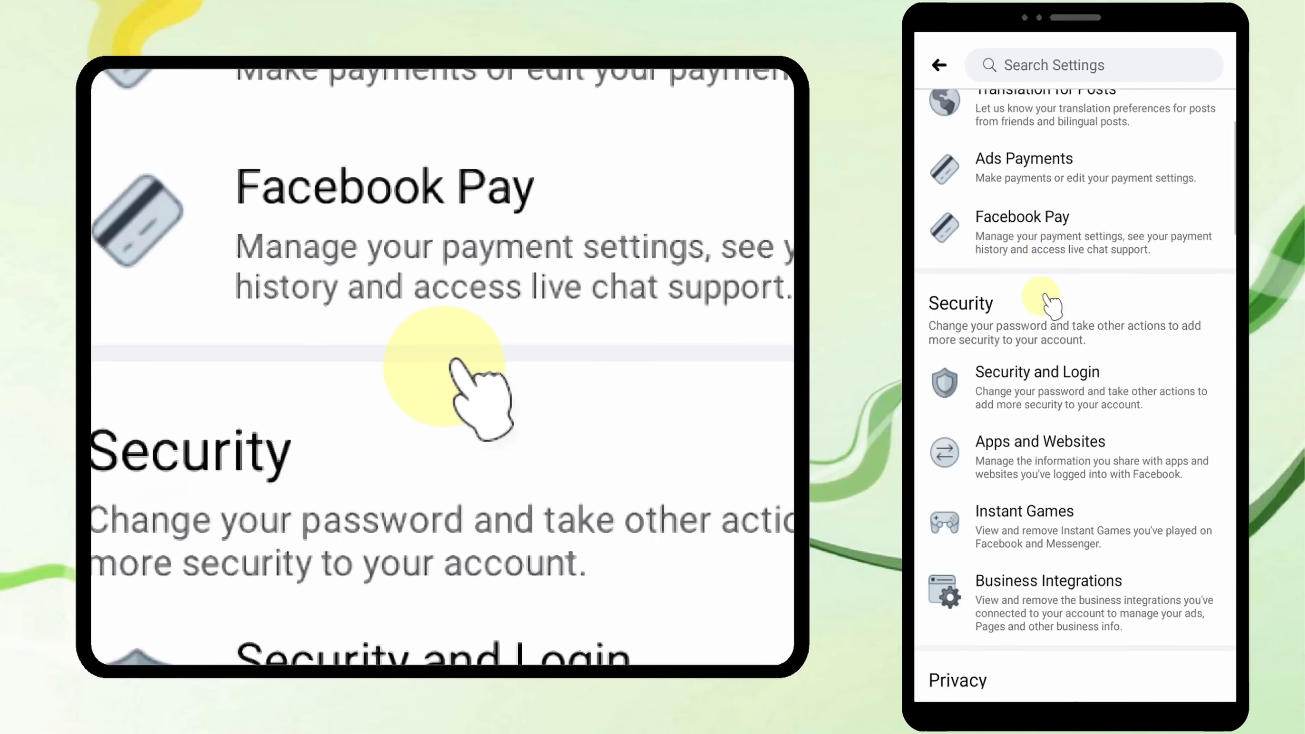
pyautogui.scroll(-3)
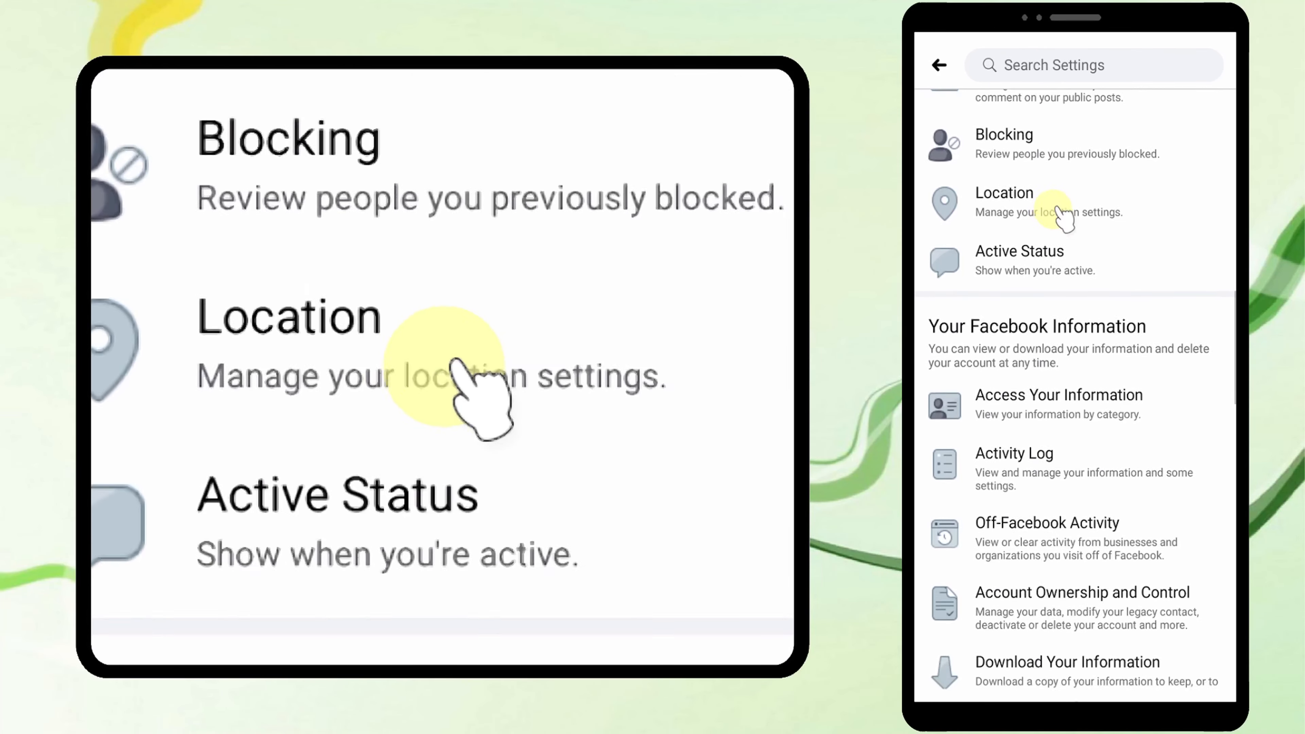
pyautogui.scroll(-3)
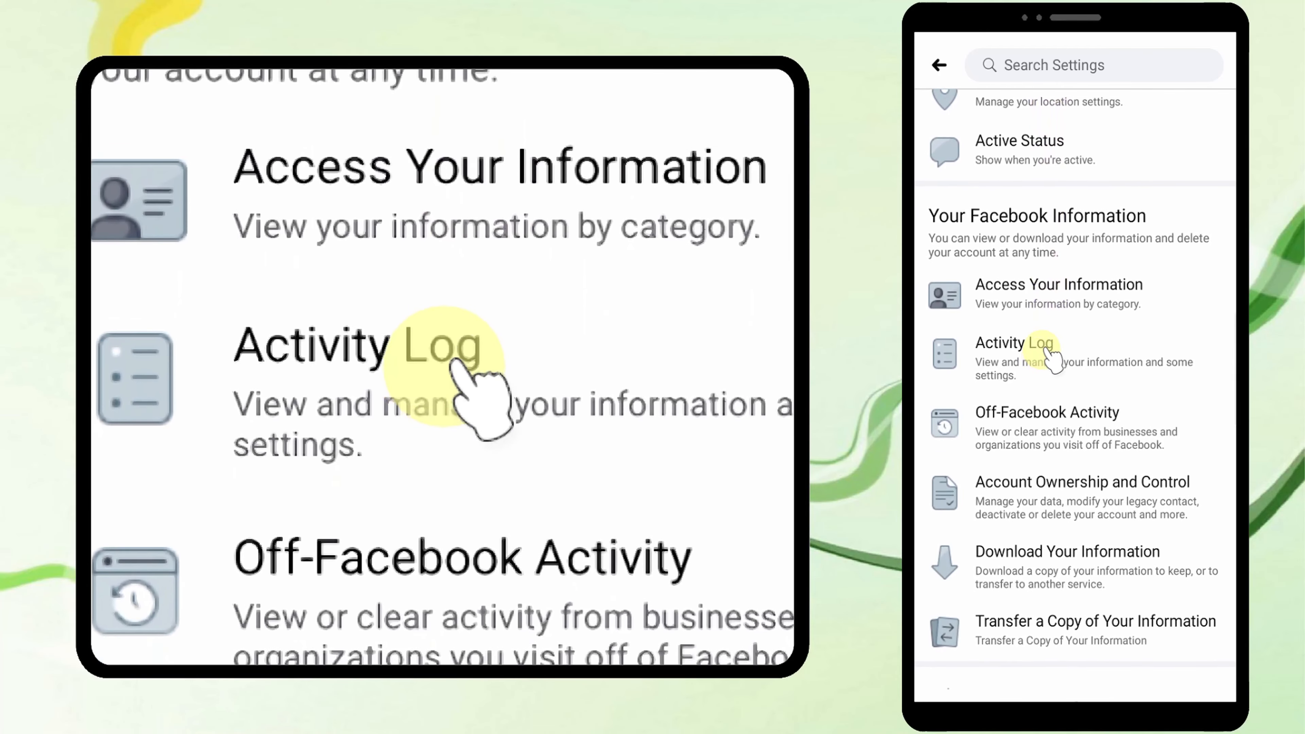
pyautogui.click(1057, 356)
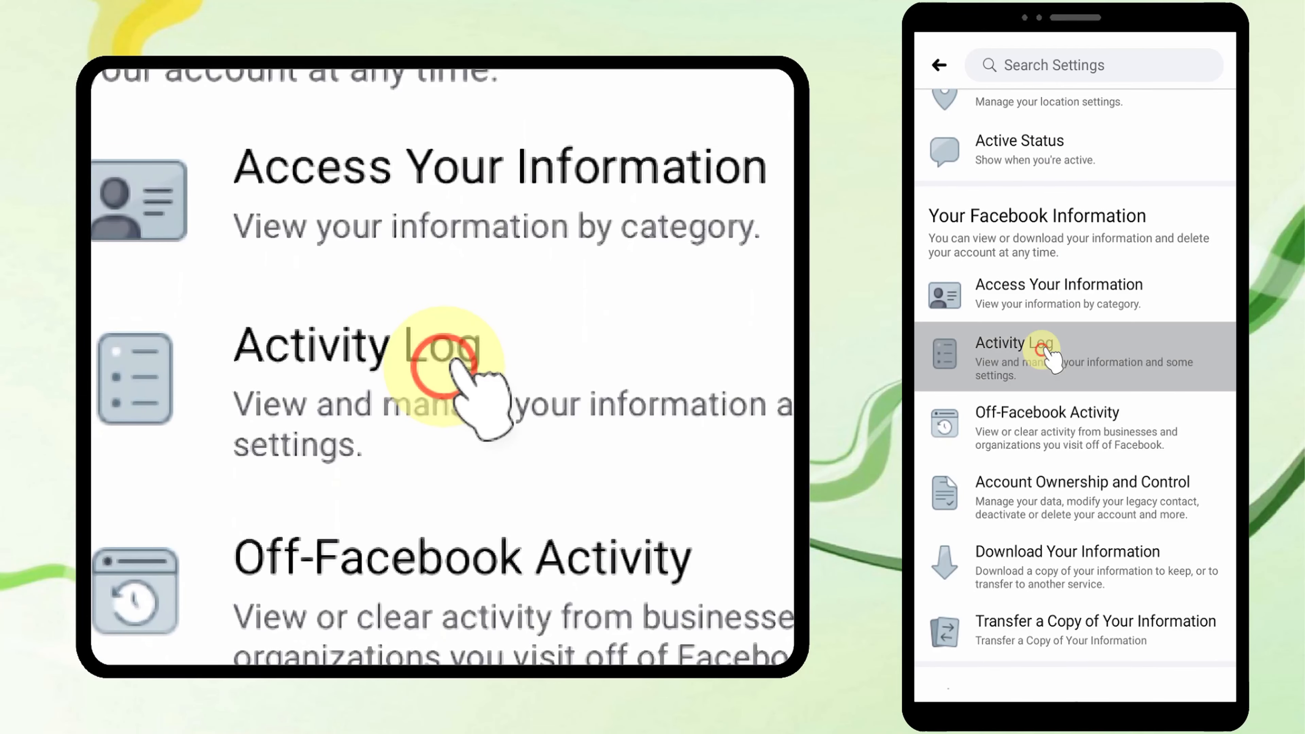
# In Logged Actions and Other Activity, delete the first watched-video entry via its ••• menu
pyautogui.click(1014, 356)
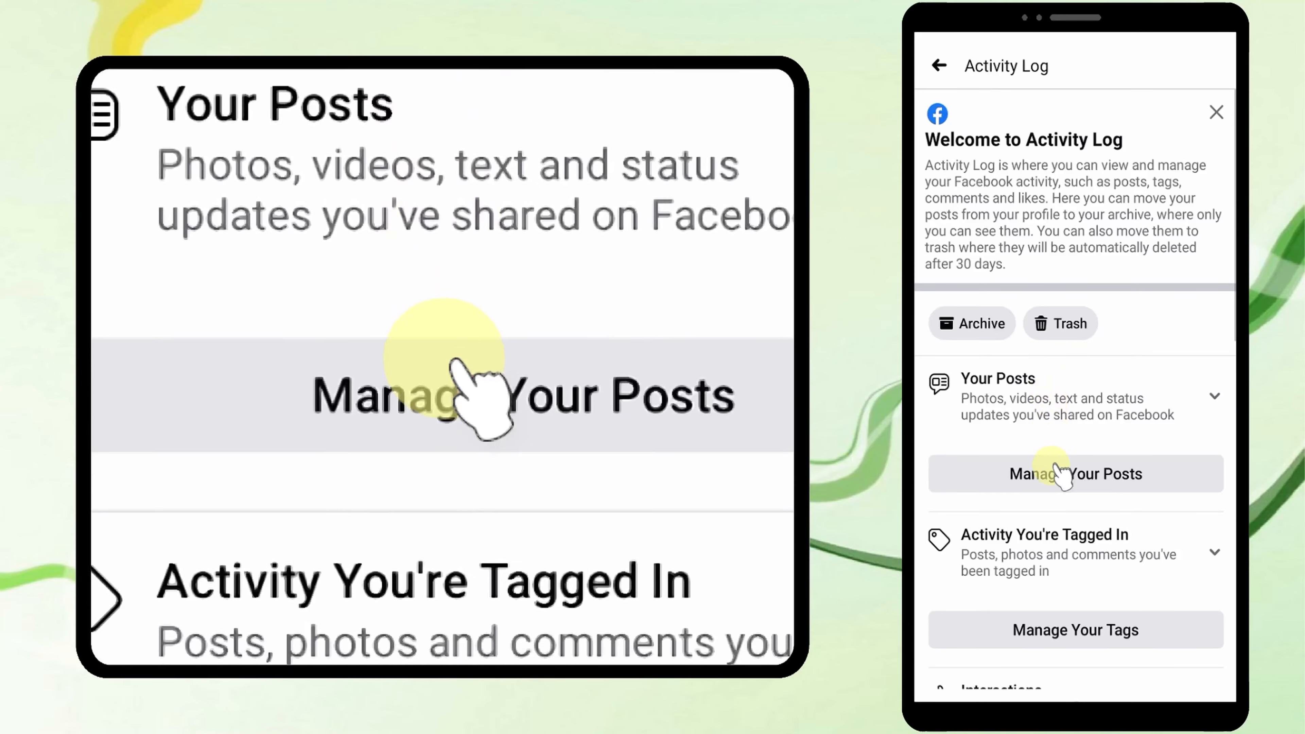
pyautogui.scroll(-3)
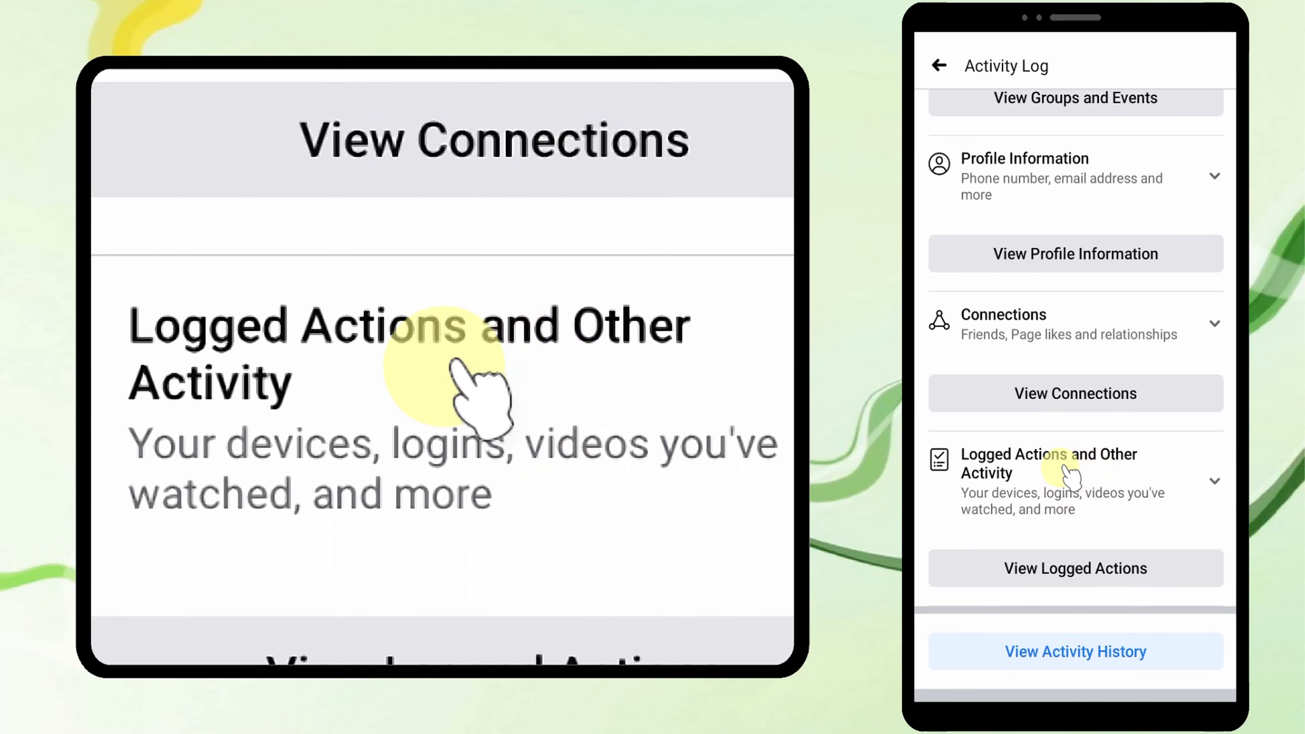
pyautogui.click(1075, 464)
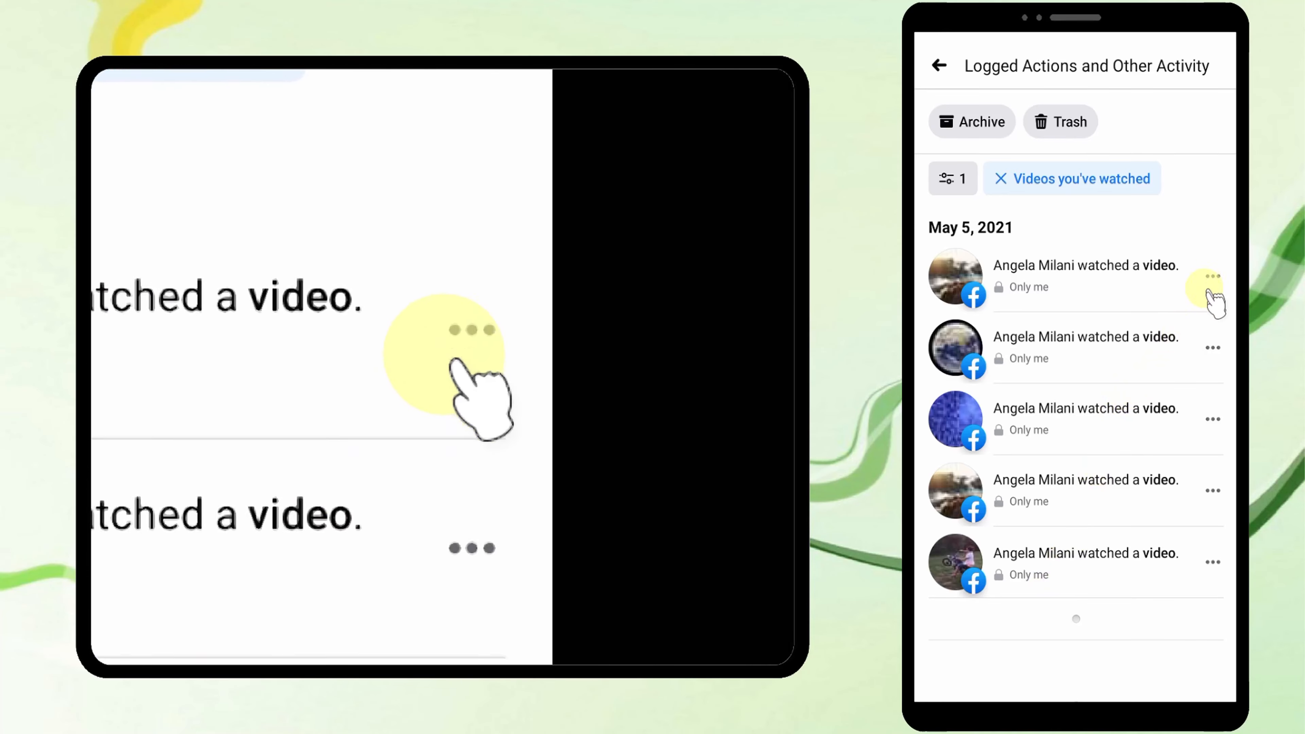
pyautogui.click(1213, 276)
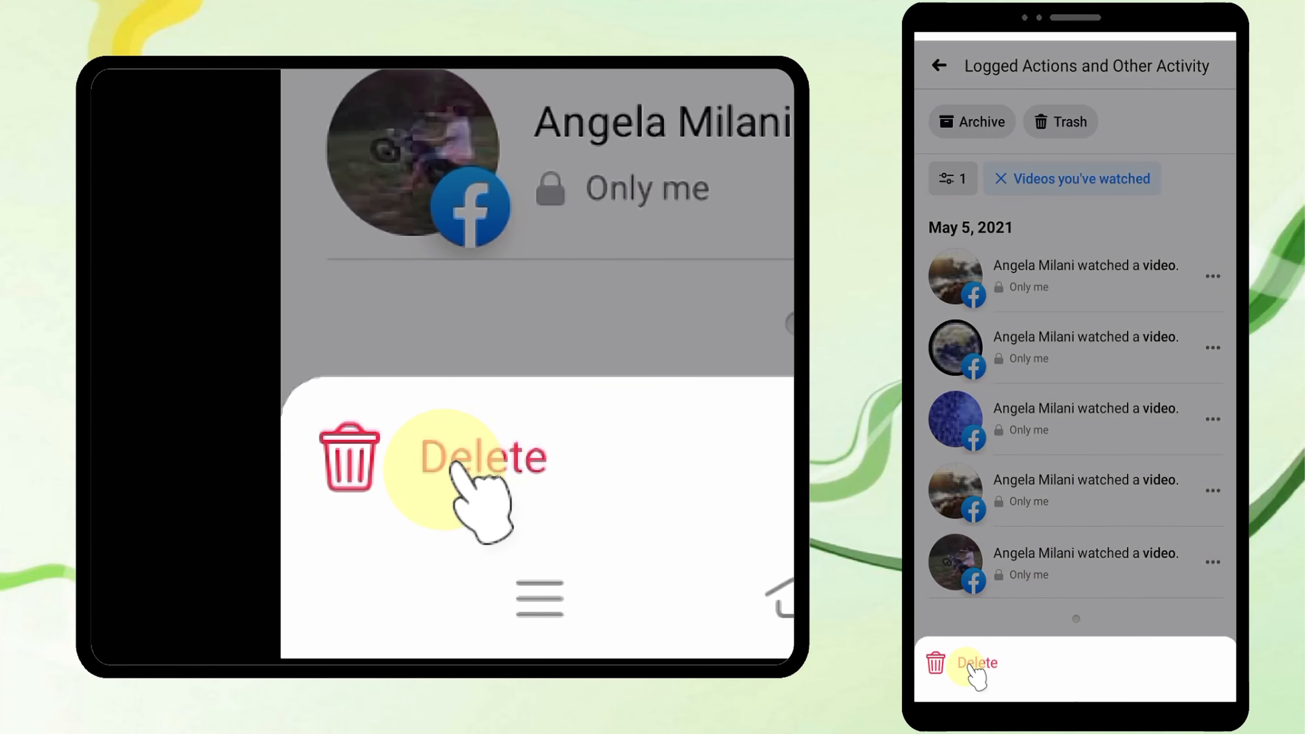
pyautogui.click(975, 663)
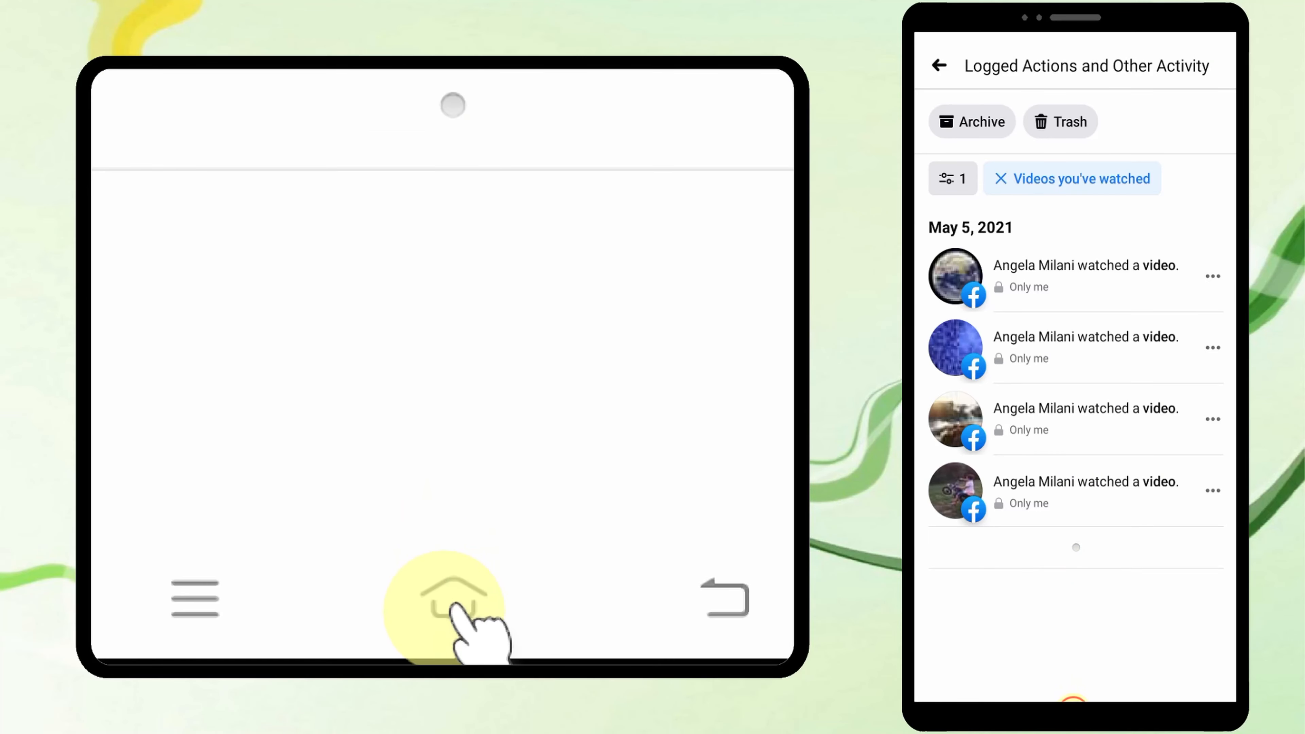
# From the home screen, switch Chrome to Desktop site mode through its three-dot menu
pyautogui.click(452, 599)
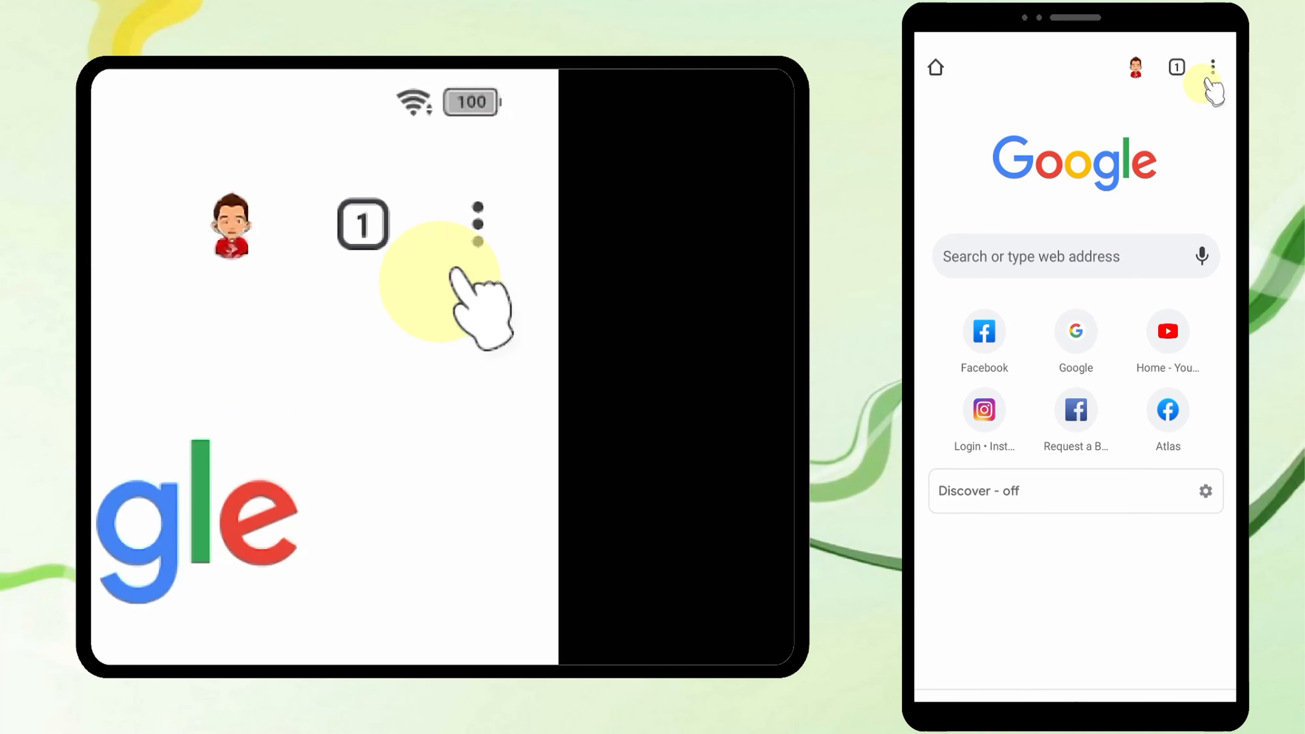
pyautogui.click(1212, 67)
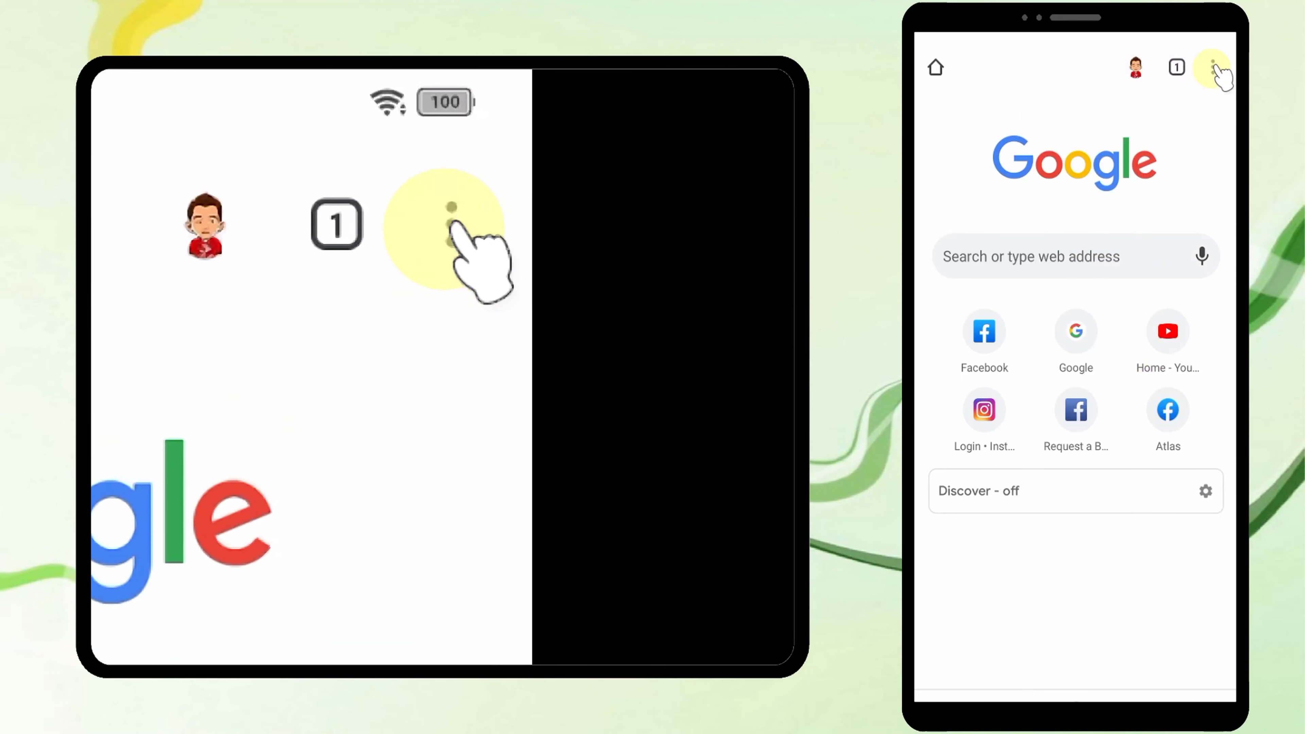
pyautogui.click(1212, 68)
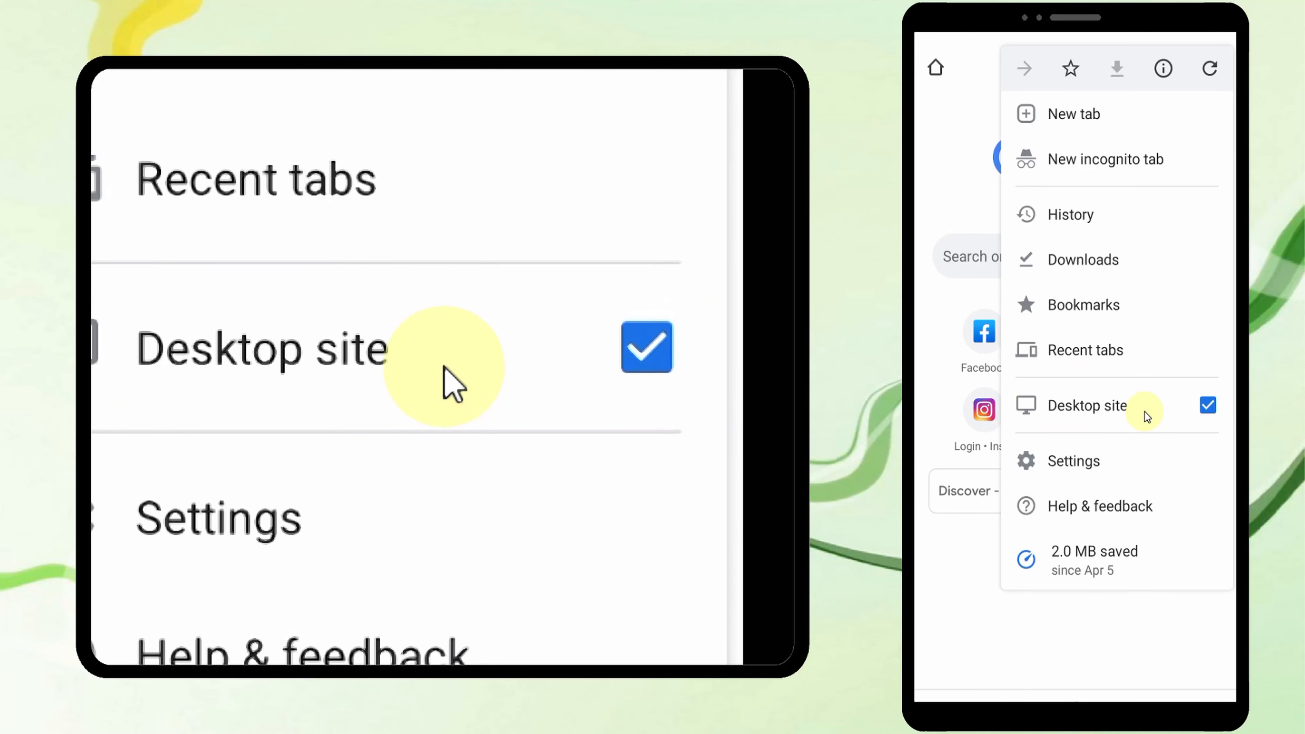
pyautogui.click(1086, 405)
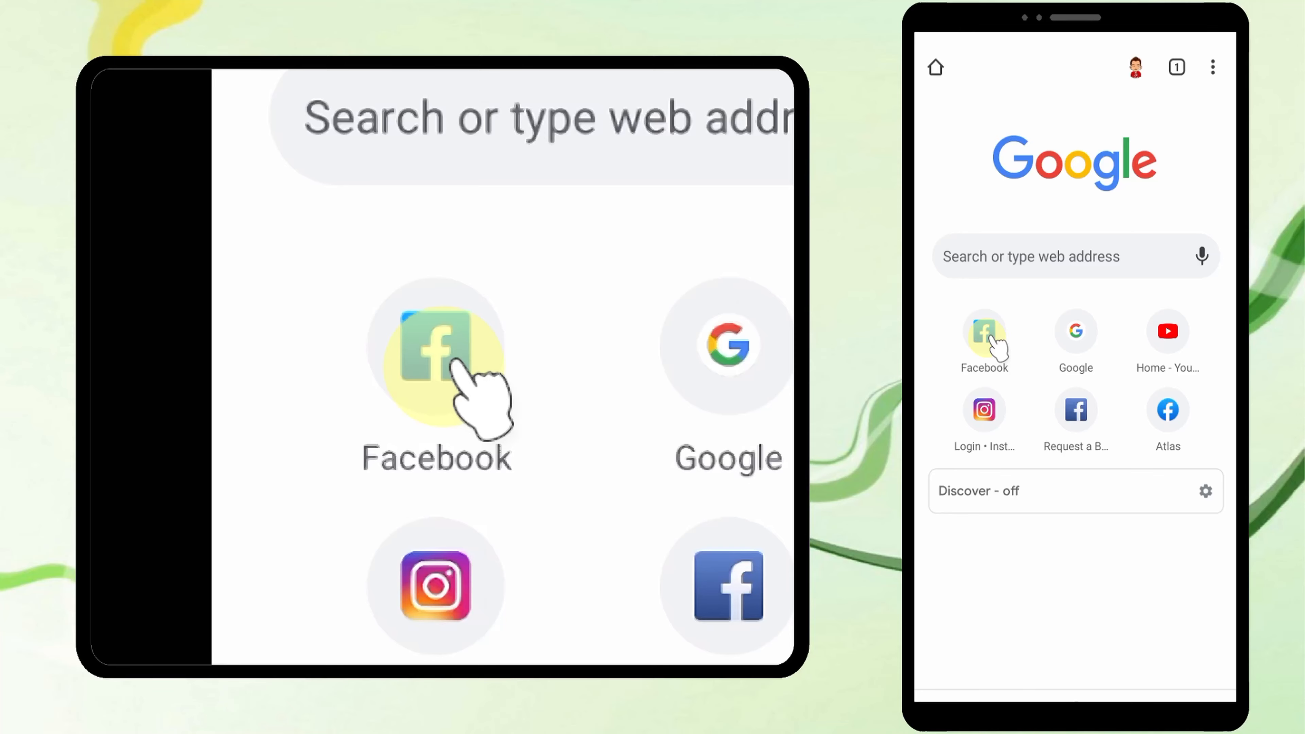
# Log in to Angela's saved Facebook account and load the desktop home page in Chrome
pyautogui.click(984, 332)
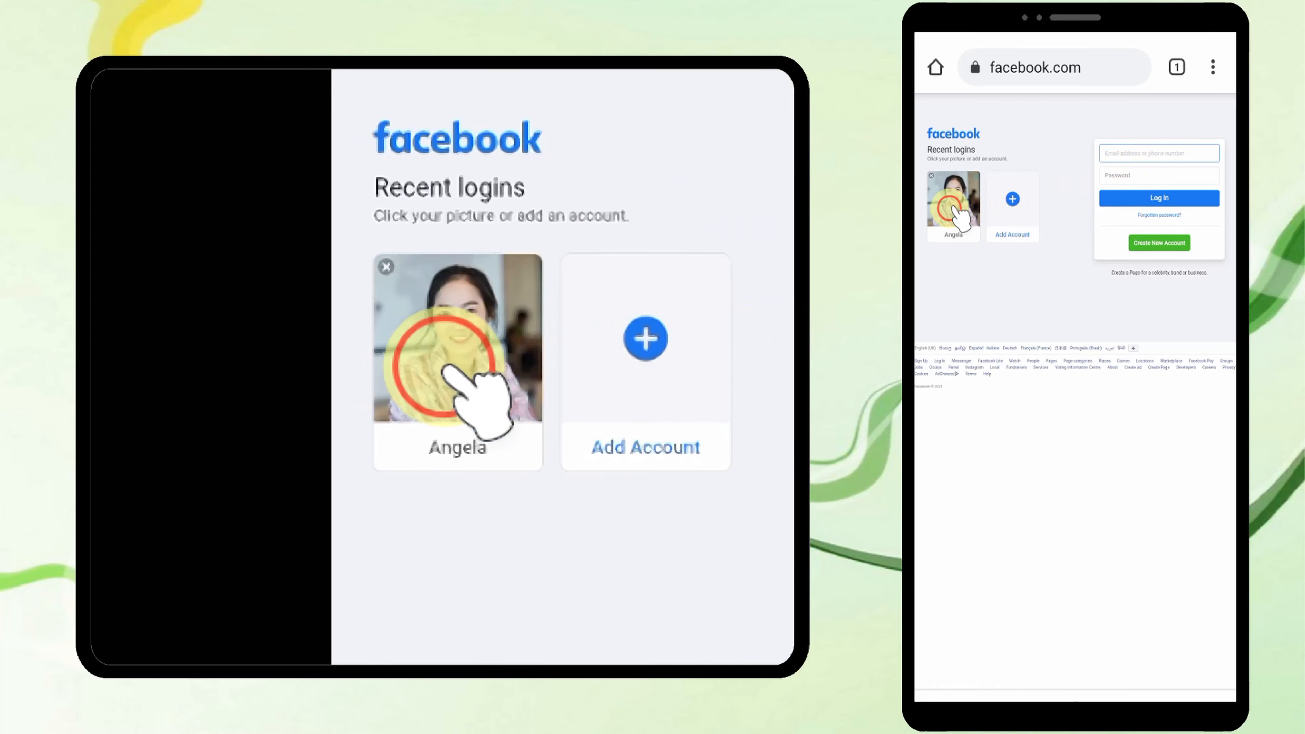
pyautogui.click(456, 337)
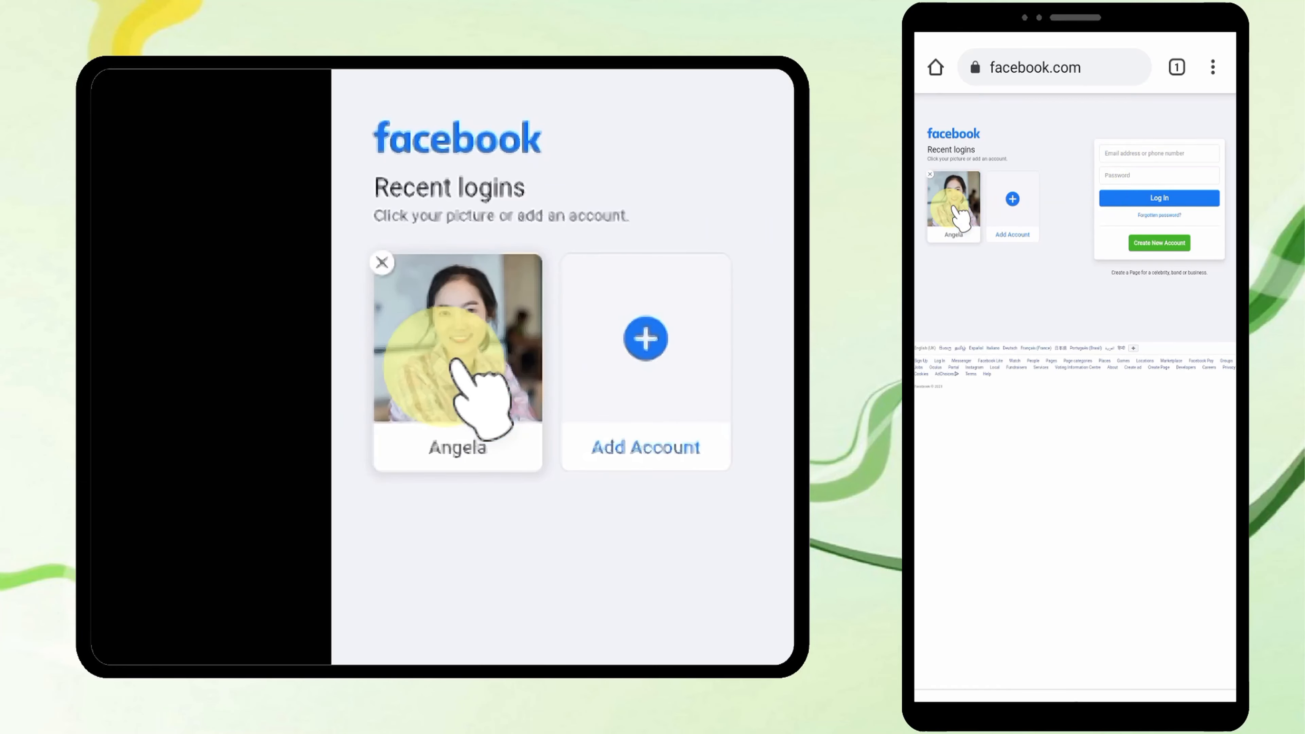
pyautogui.click(456, 338)
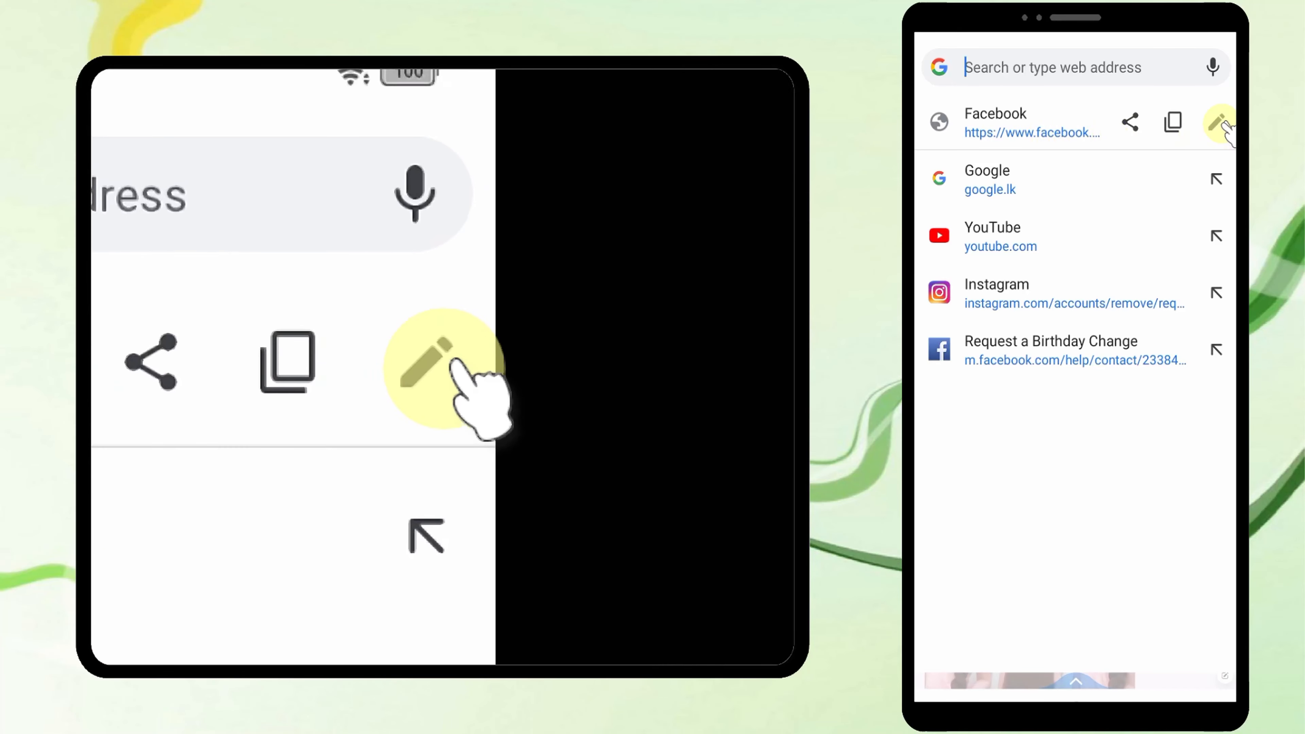
pyautogui.click(1216, 122)
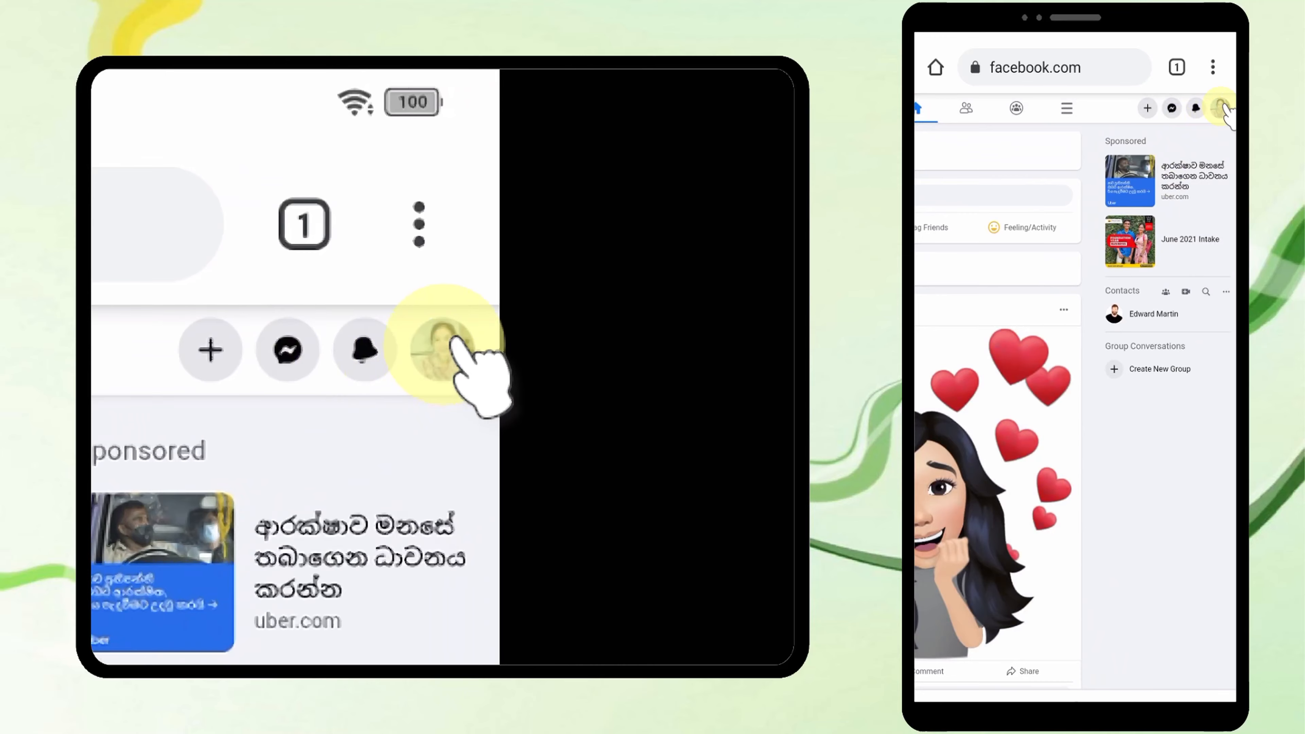
# From the profile avatar menu, go into Settings & Privacy toward the Activity Log
pyautogui.click(1221, 108)
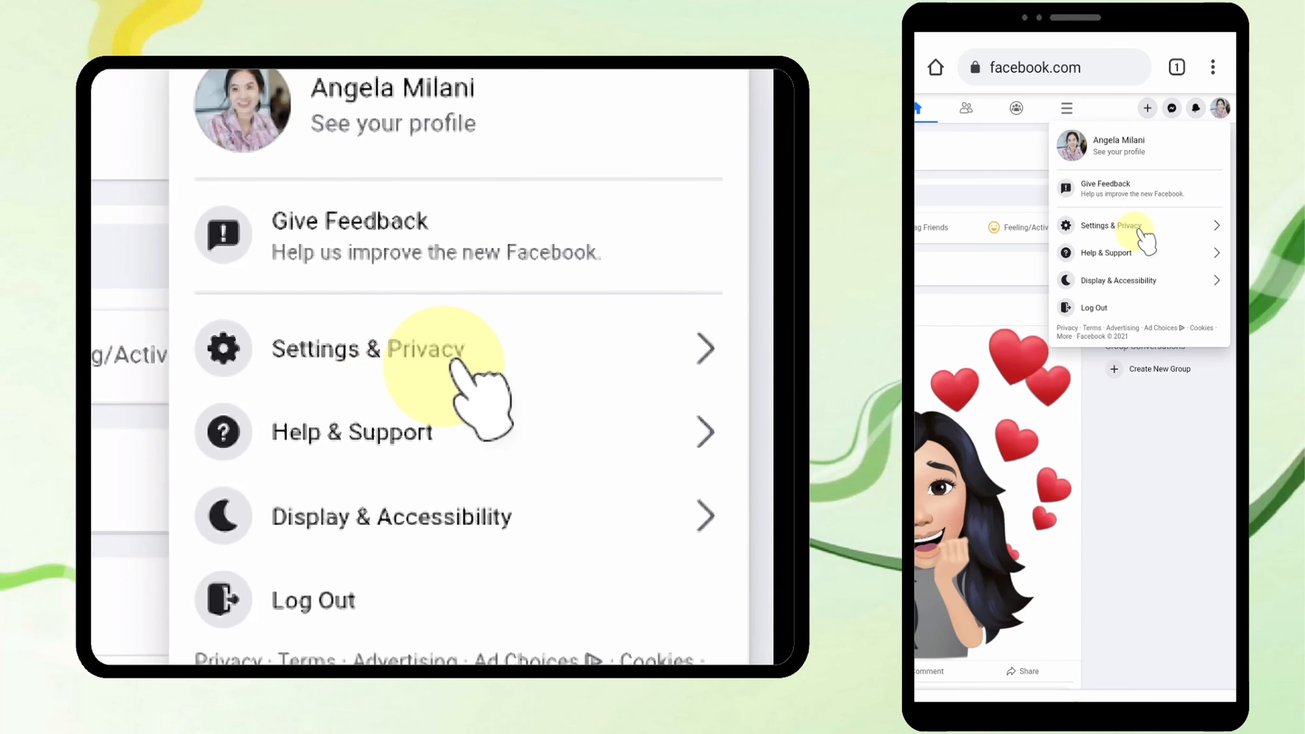
pyautogui.click(1106, 225)
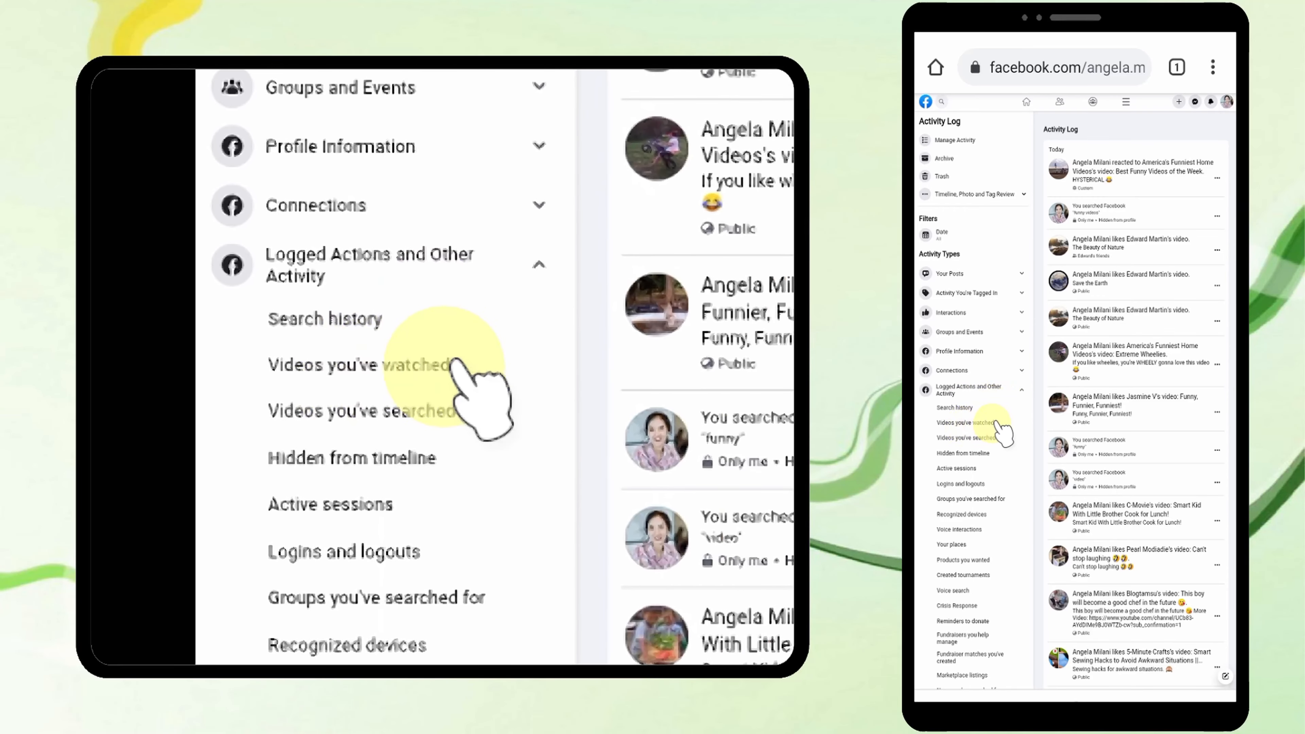
# Filter the desktop Activity Log to Videos you've watched
pyautogui.scroll(-3)
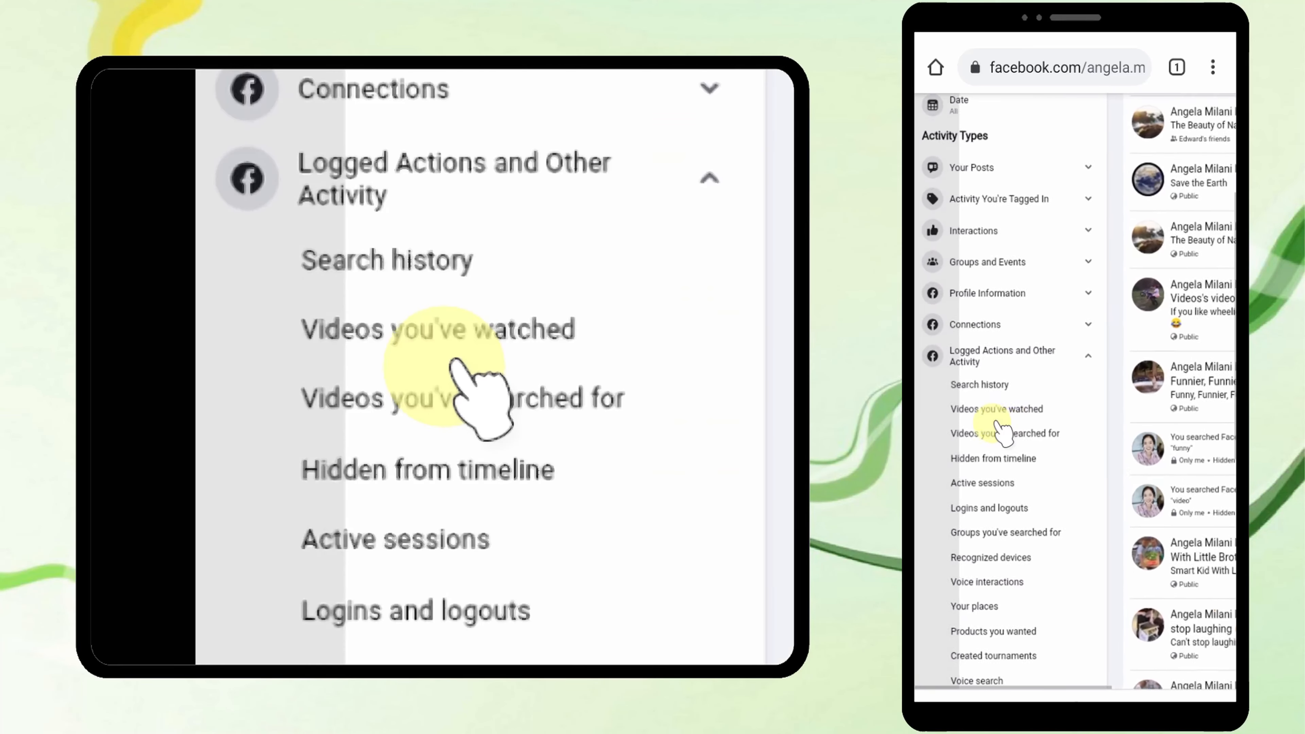
pyautogui.scroll(-3)
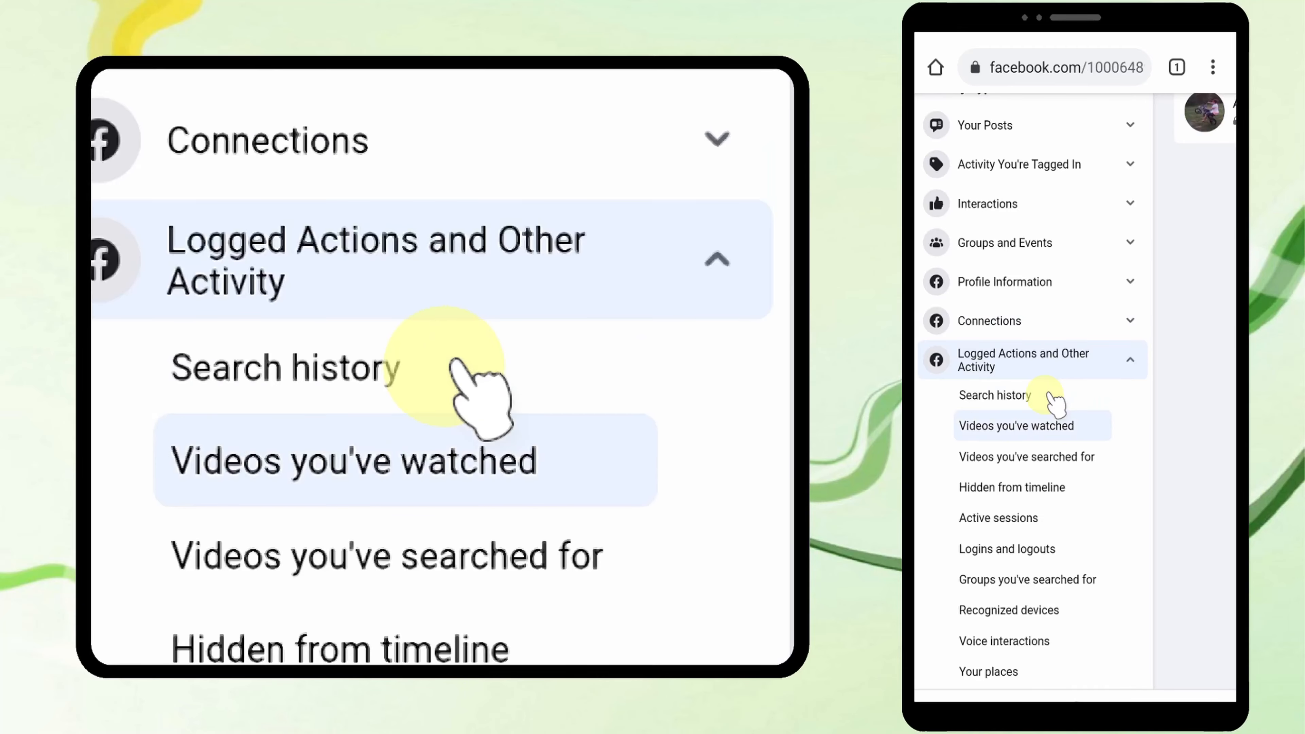
pyautogui.click(1016, 425)
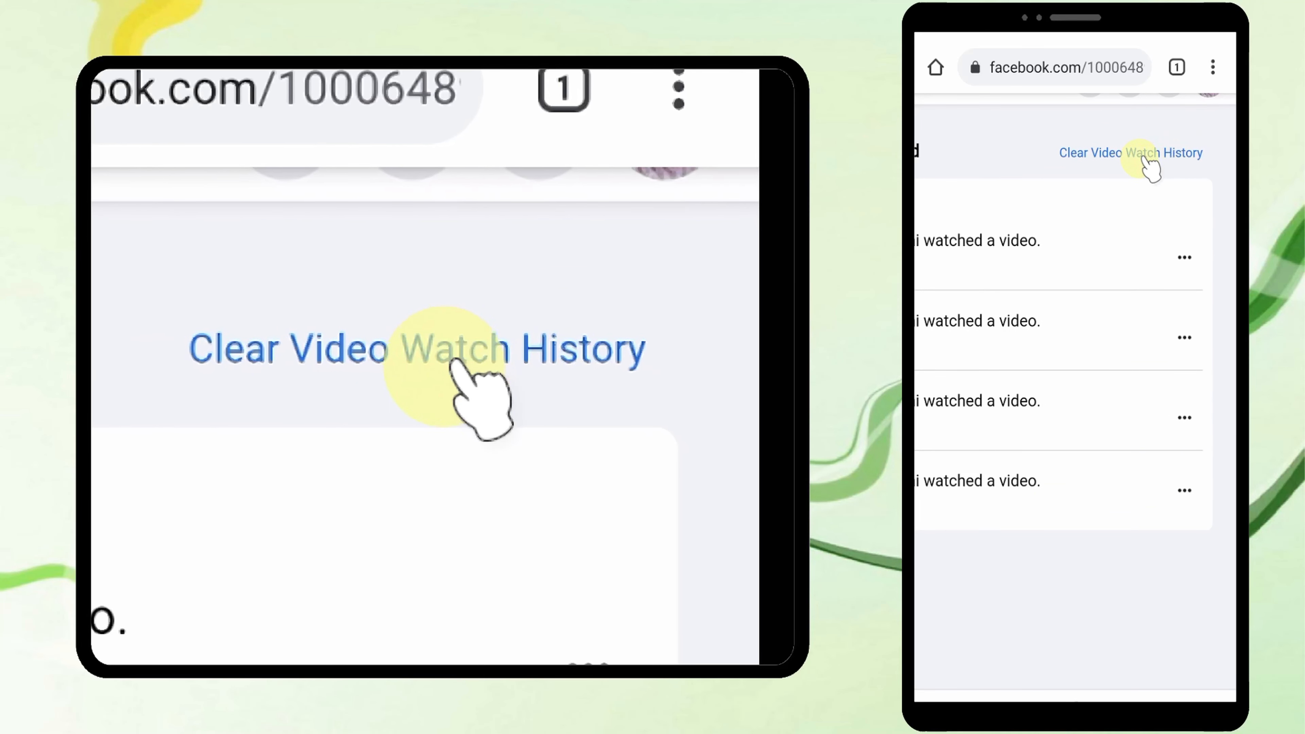
# Choose Clear Video Watch History and confirm it in the Are you sure? dialog
pyautogui.click(1130, 153)
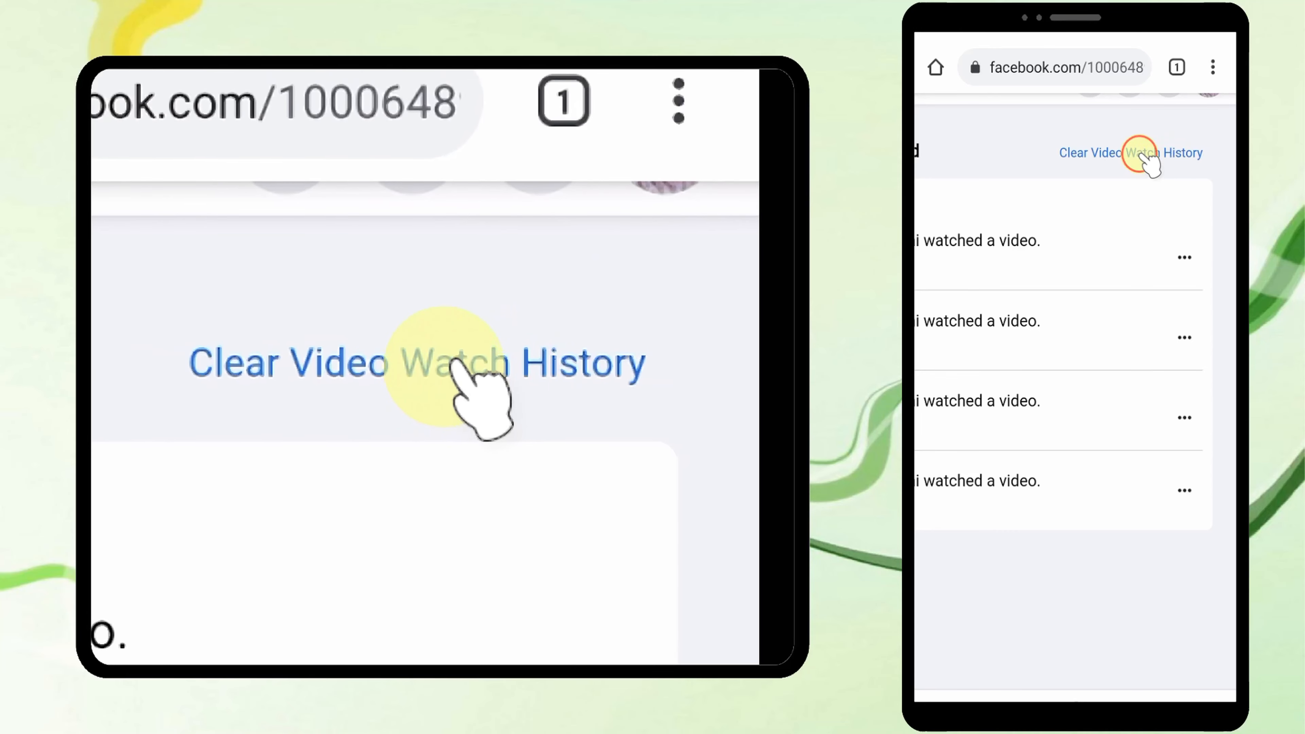
pyautogui.click(419, 363)
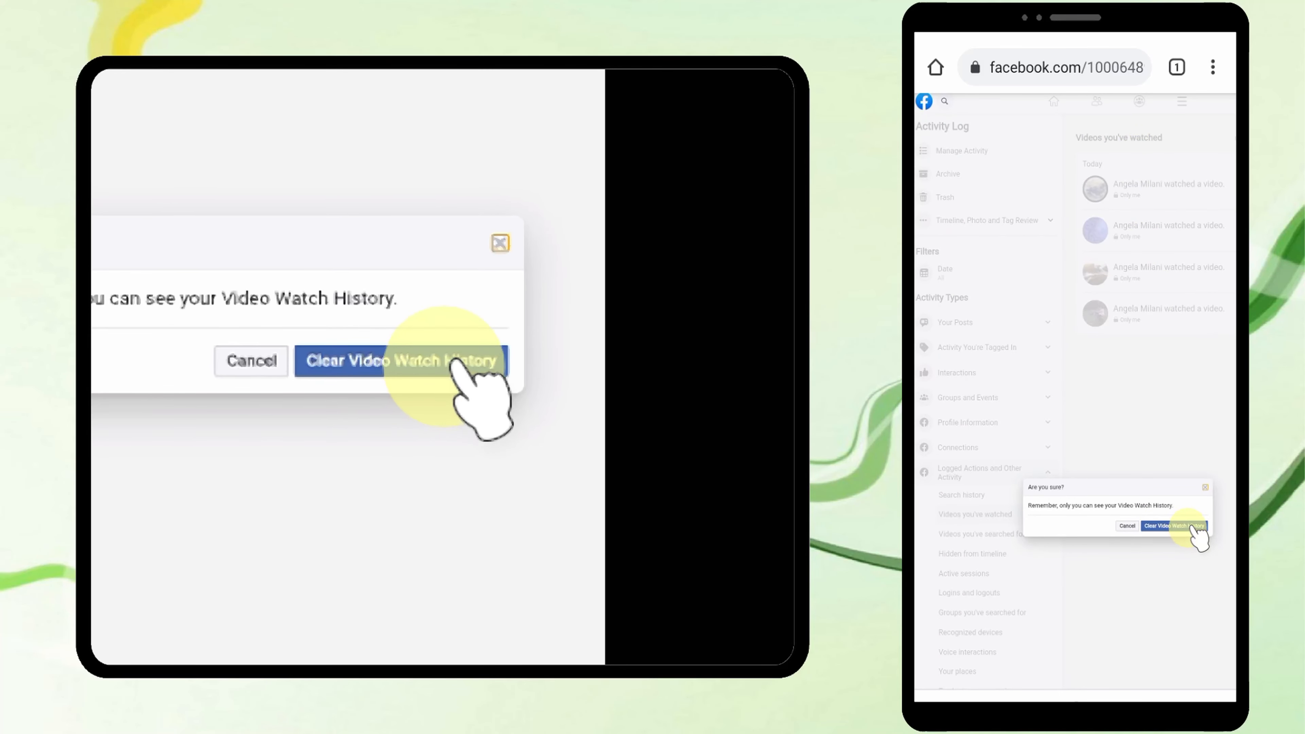
pyautogui.click(400, 361)
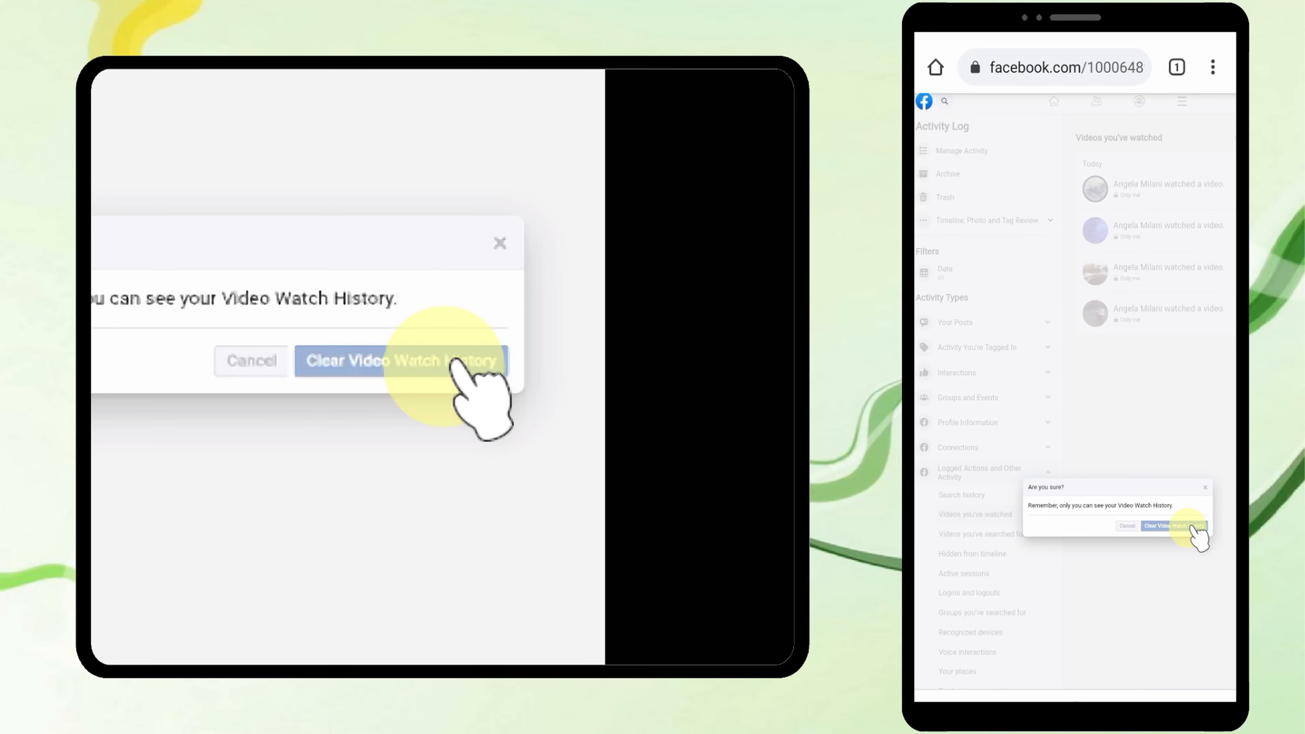